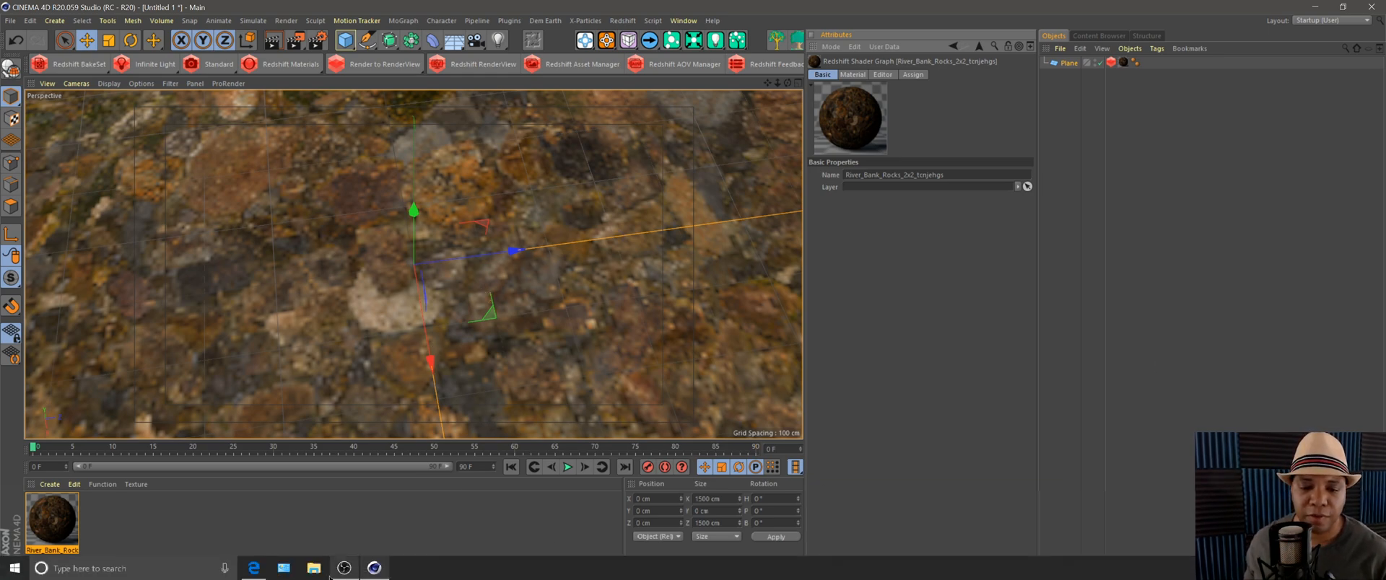
# Switch to the browser showing the YouTube tip on viewport texture preview resolution
pyautogui.click(253, 567)
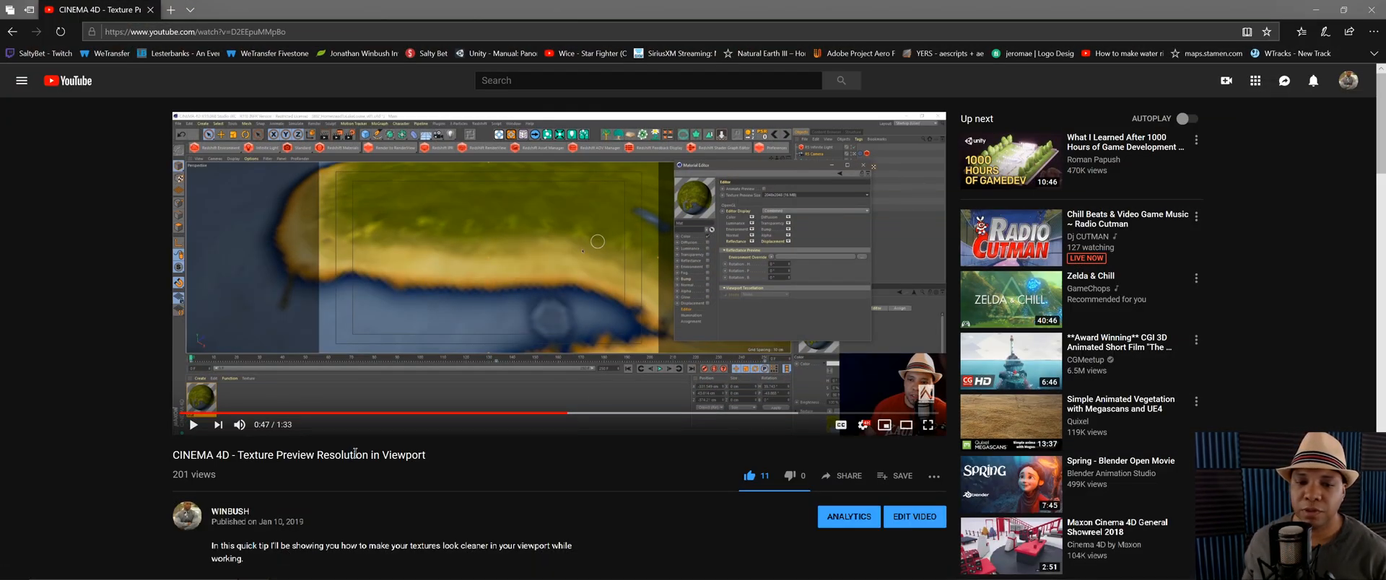
# Scroll down the tutorial page before heading back to the rock scene
pyautogui.scroll(-3)
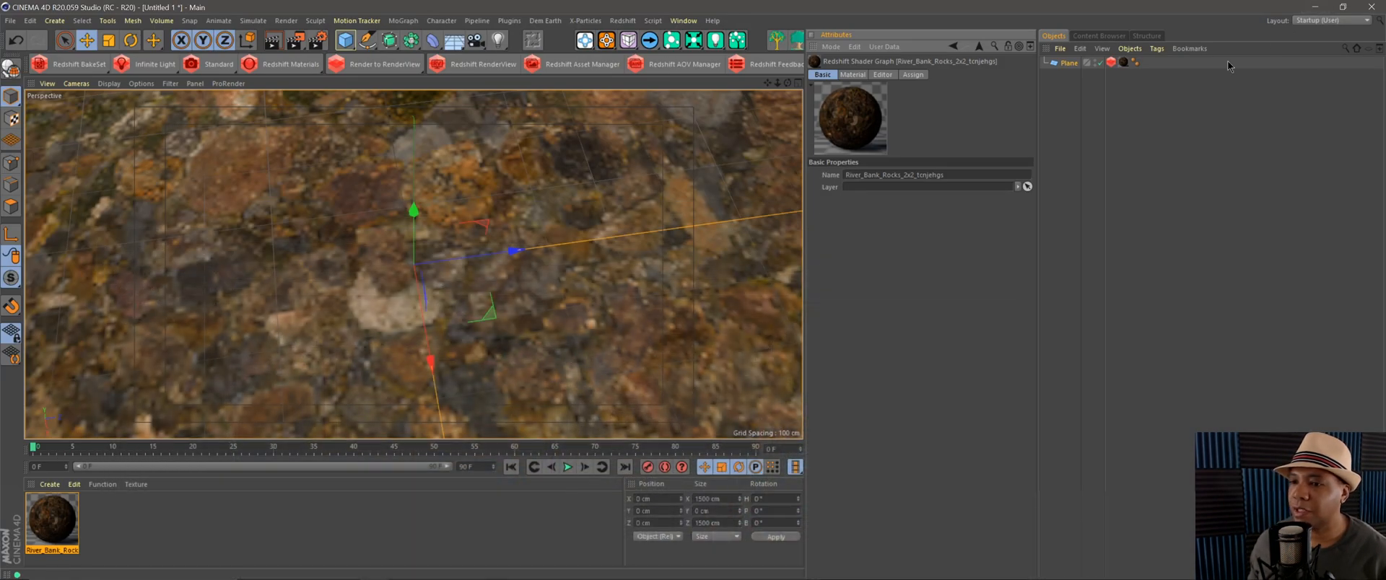
pyautogui.moveTo(718, 262)
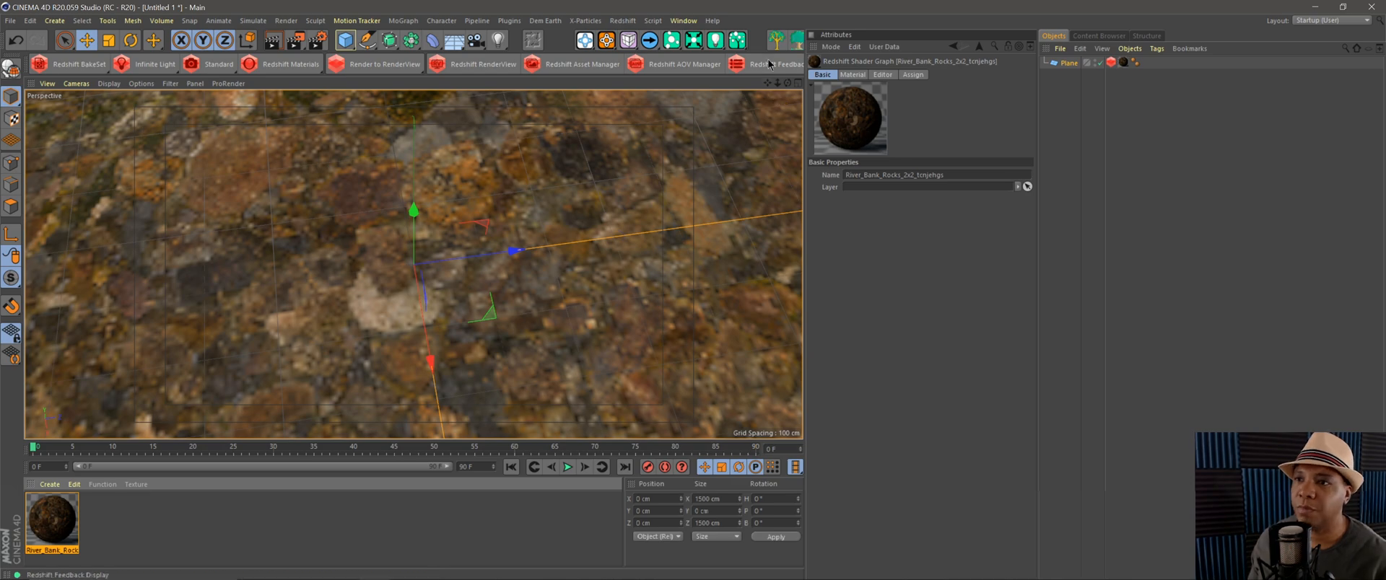
pyautogui.click(682, 20)
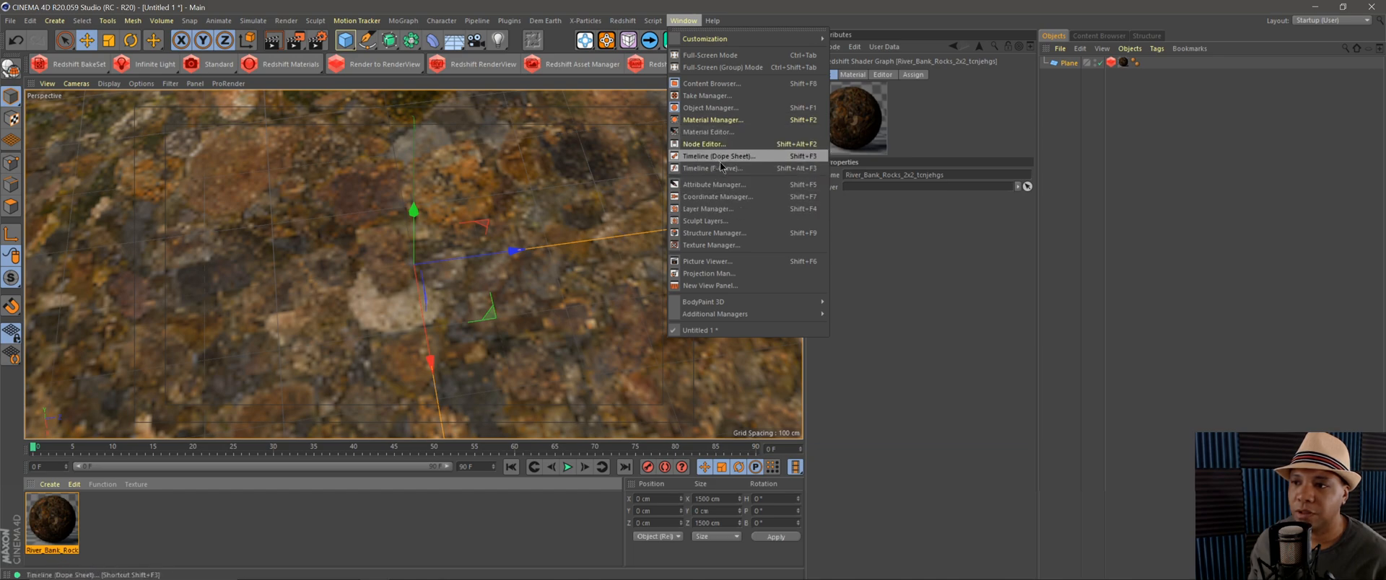
pyautogui.moveTo(715, 183)
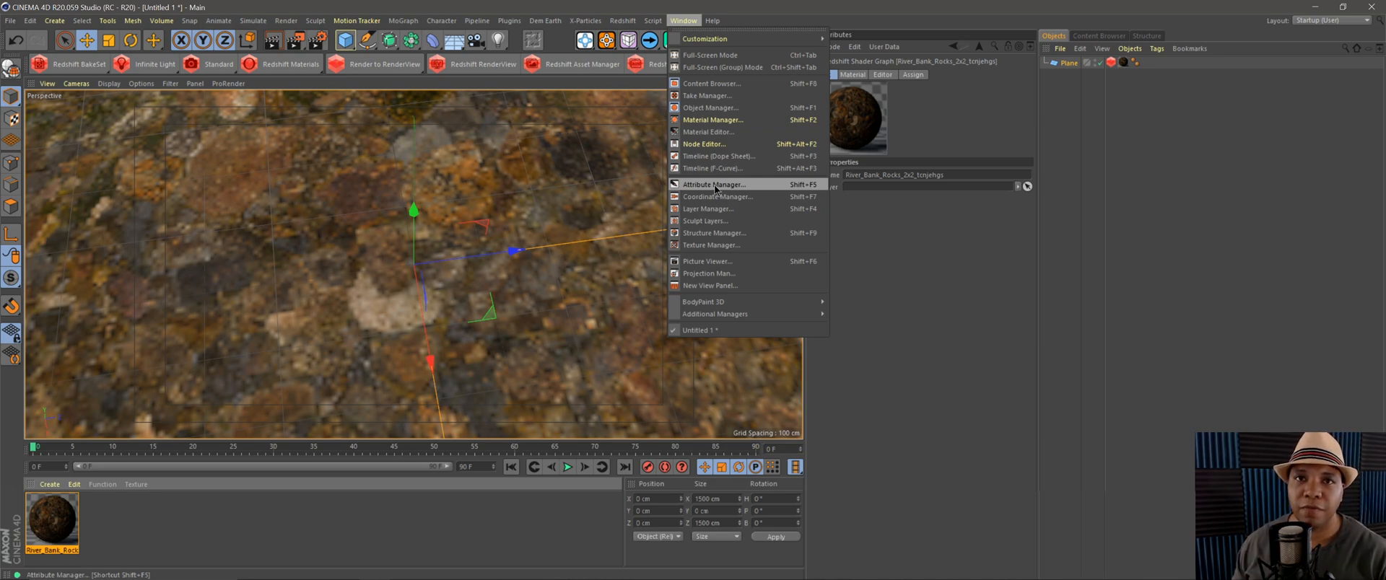
pyautogui.moveTo(722, 185)
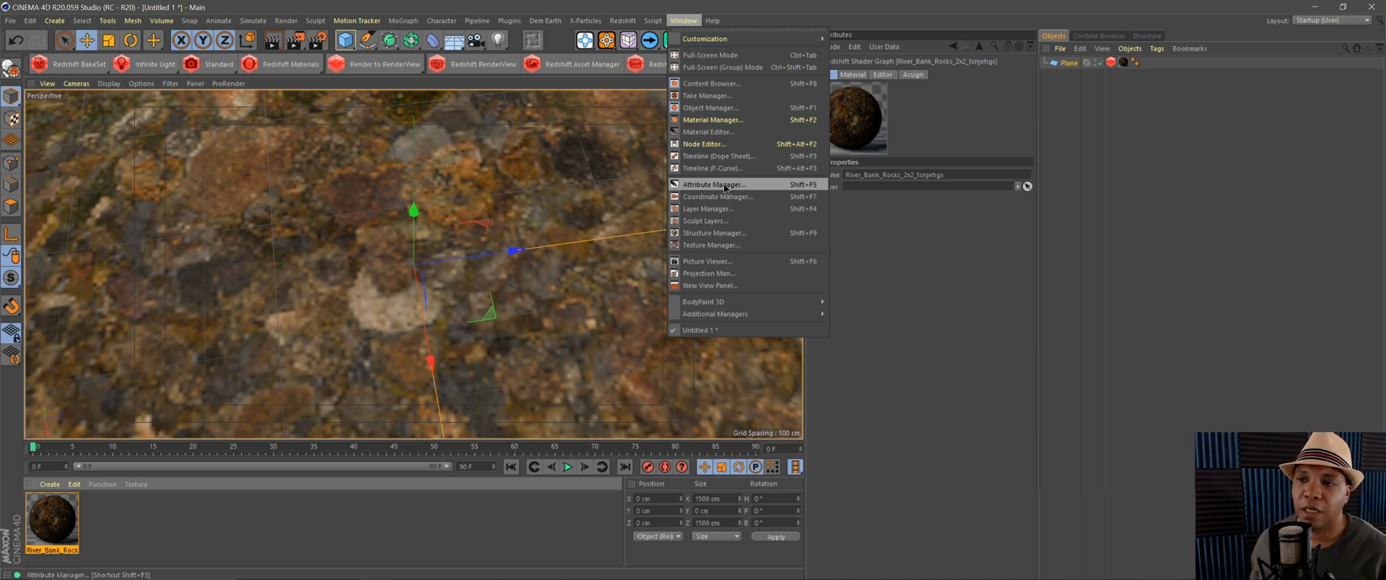
# Spawn a new floating Attributes window for the rock Redshift material via the Window menu
pyautogui.click(712, 183)
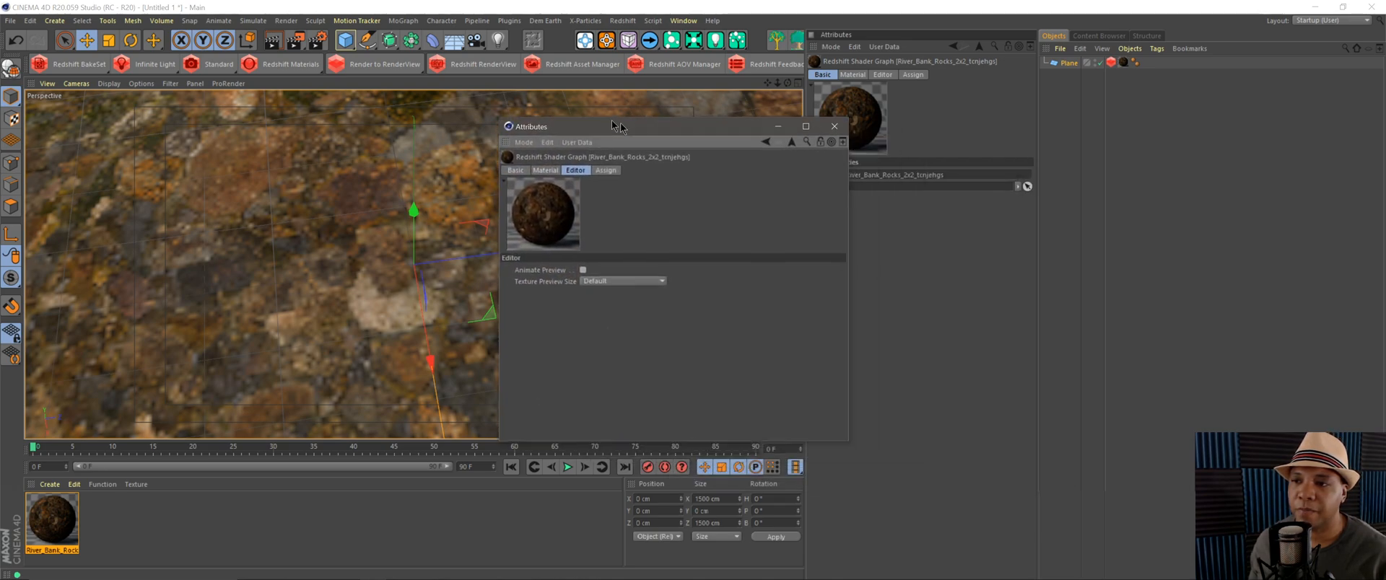
# Move the floating Attributes window aside and show the rock material's Editor settings
pyautogui.moveTo(612, 125); pyautogui.dragTo(344, 94)
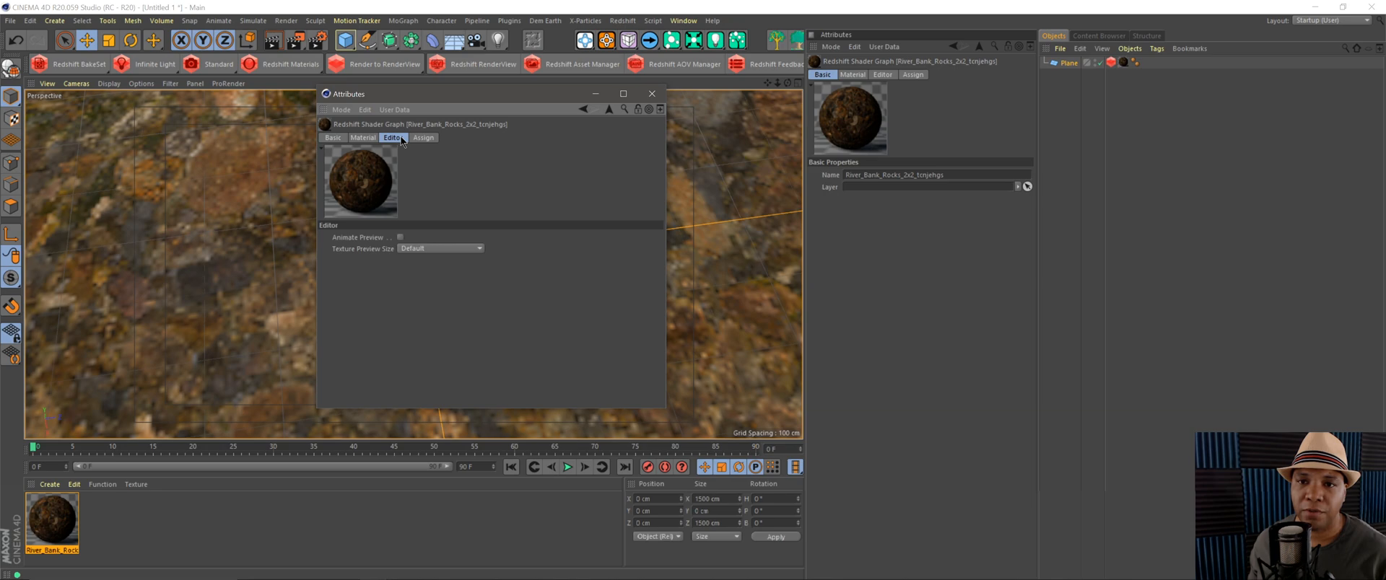
pyautogui.click(333, 137)
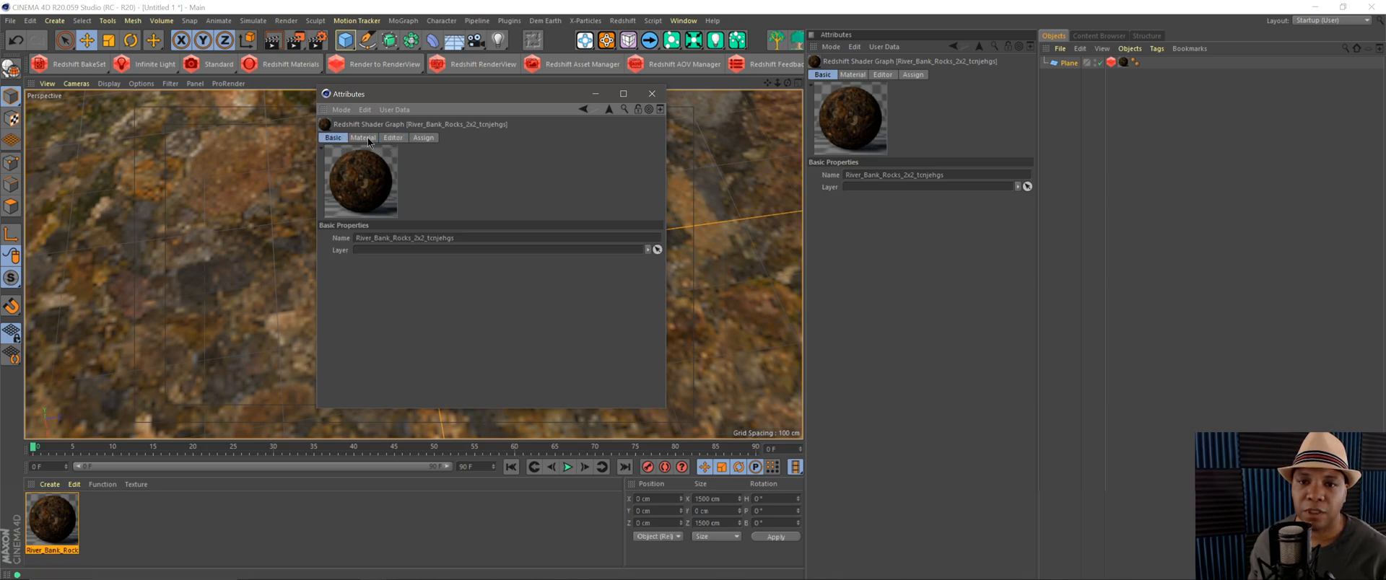
pyautogui.click(393, 137)
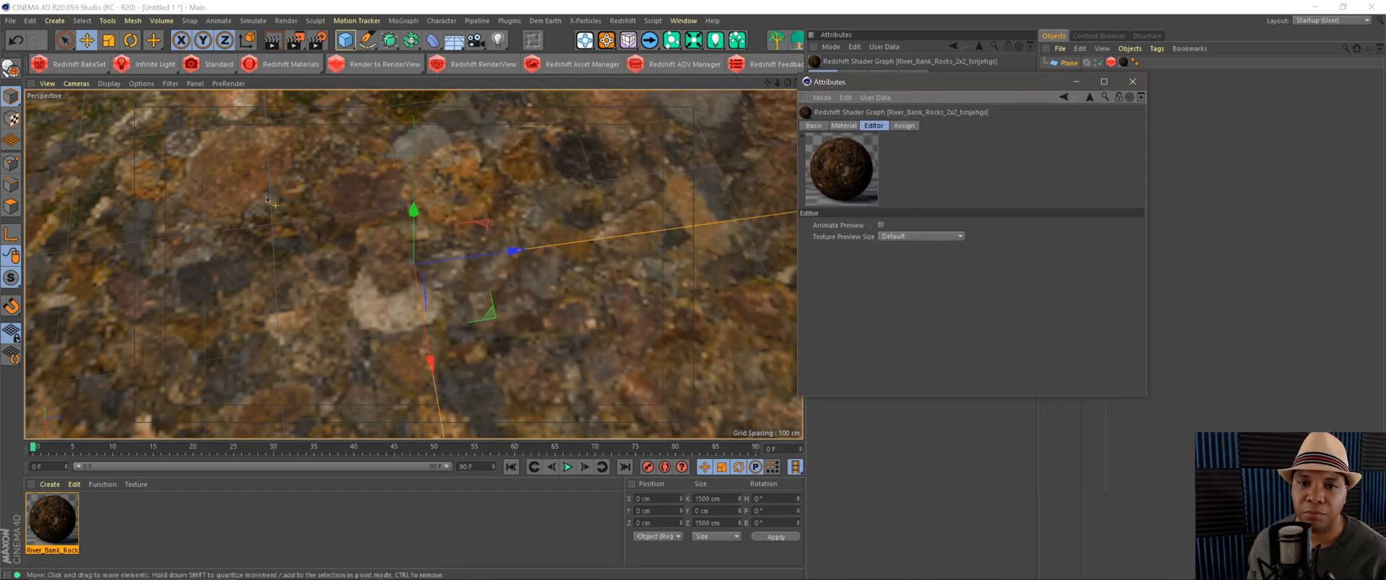
# Set the rock material's Texture Preview Size to 4096x4096 so the viewport rocks turn sharp
pyautogui.click(920, 236)
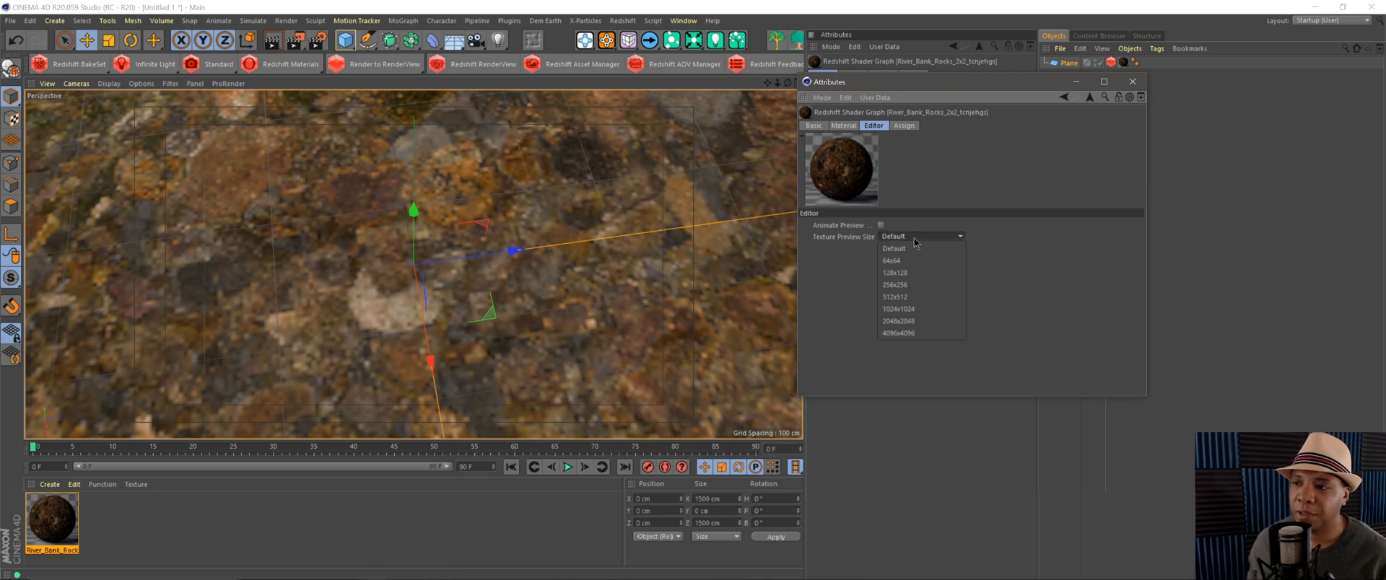
pyautogui.moveTo(920, 346)
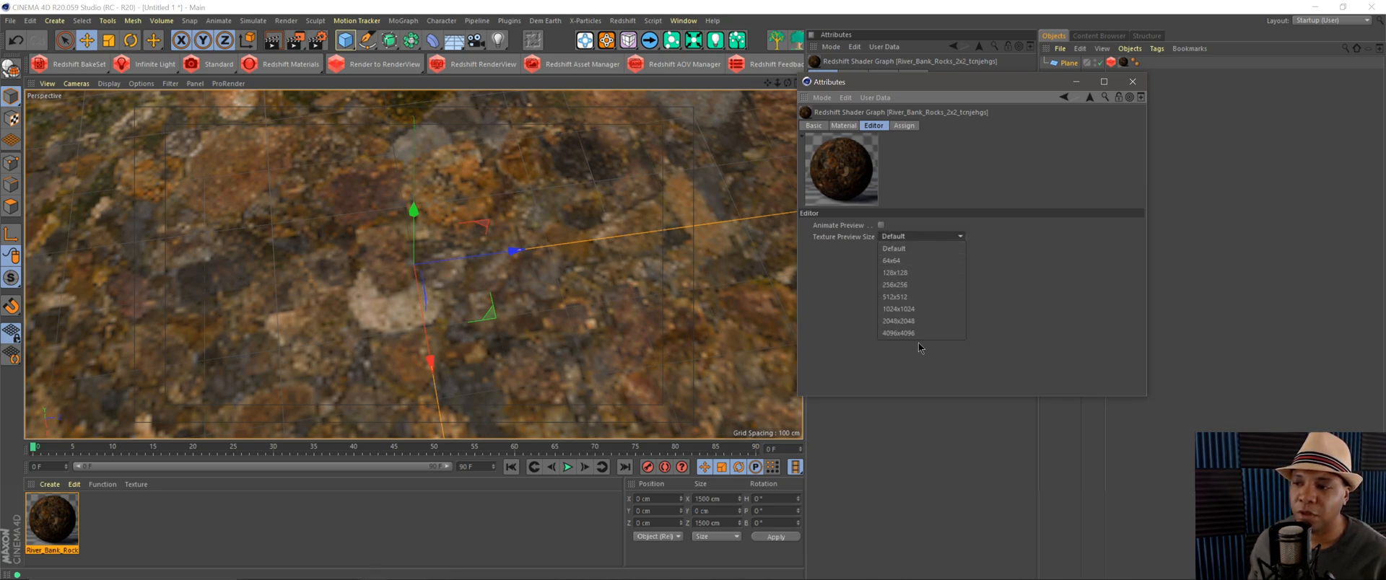
pyautogui.click(899, 333)
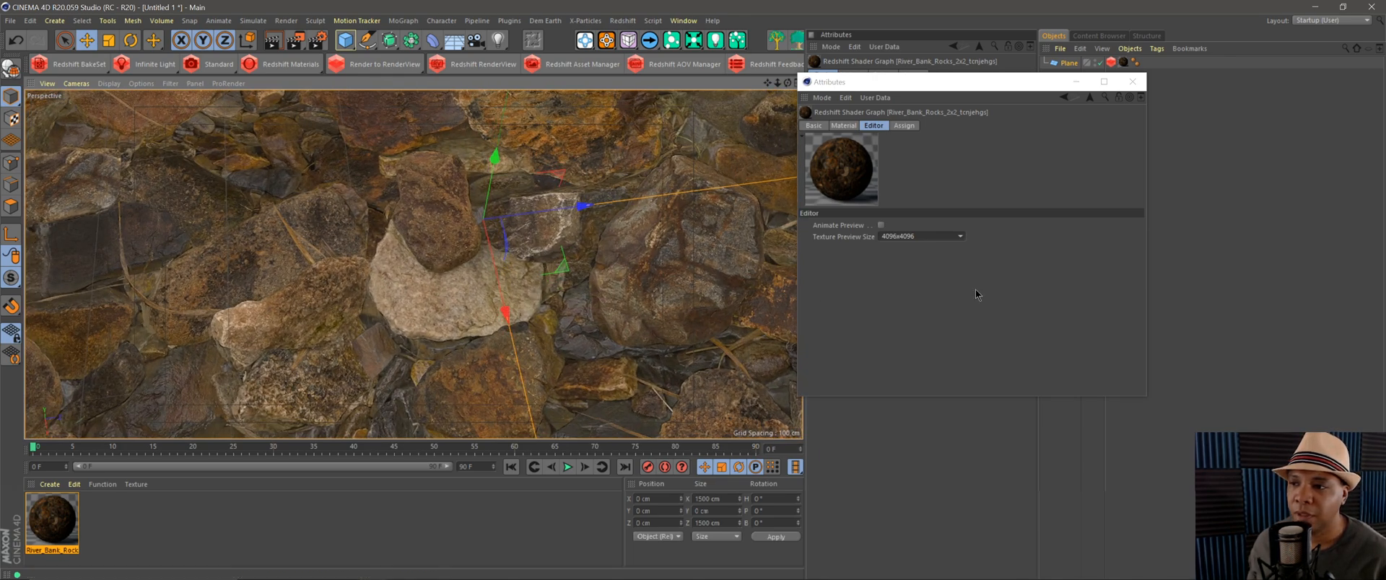
pyautogui.click(919, 235)
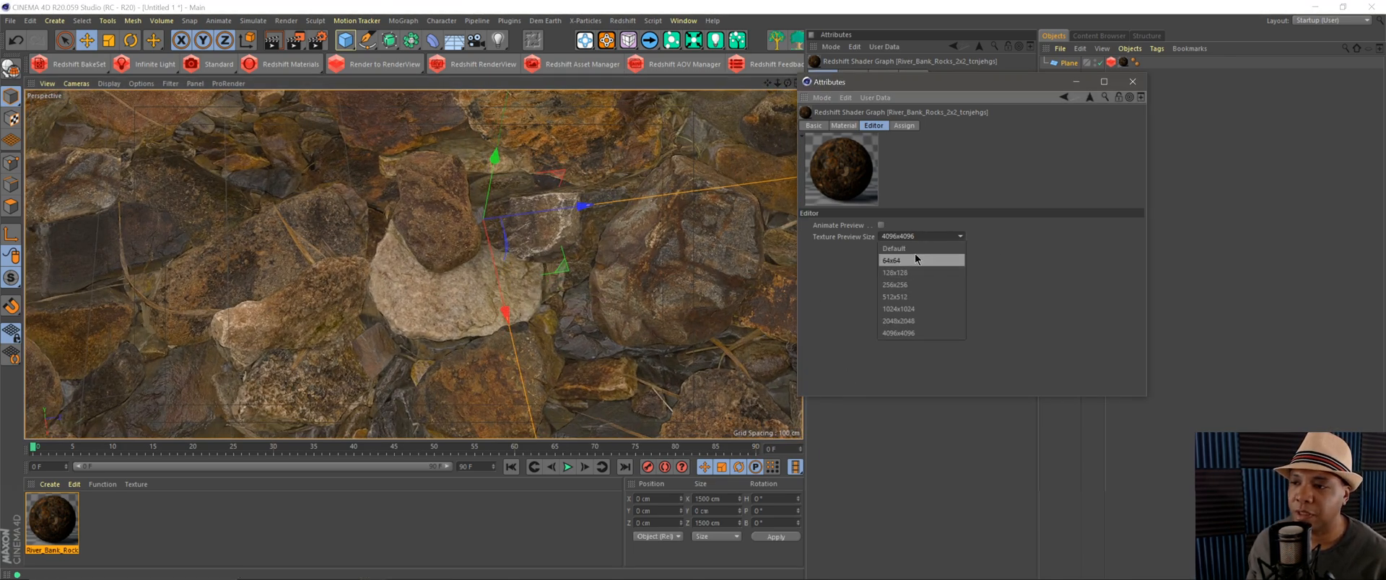
pyautogui.click(891, 262)
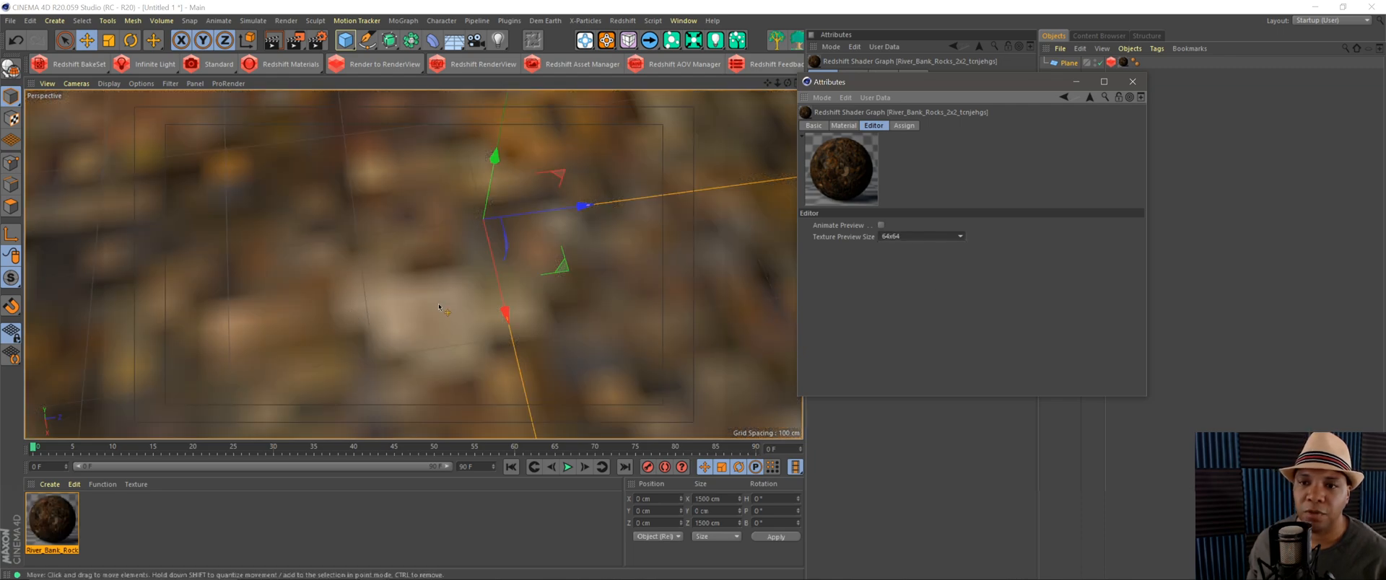
pyautogui.click(921, 235)
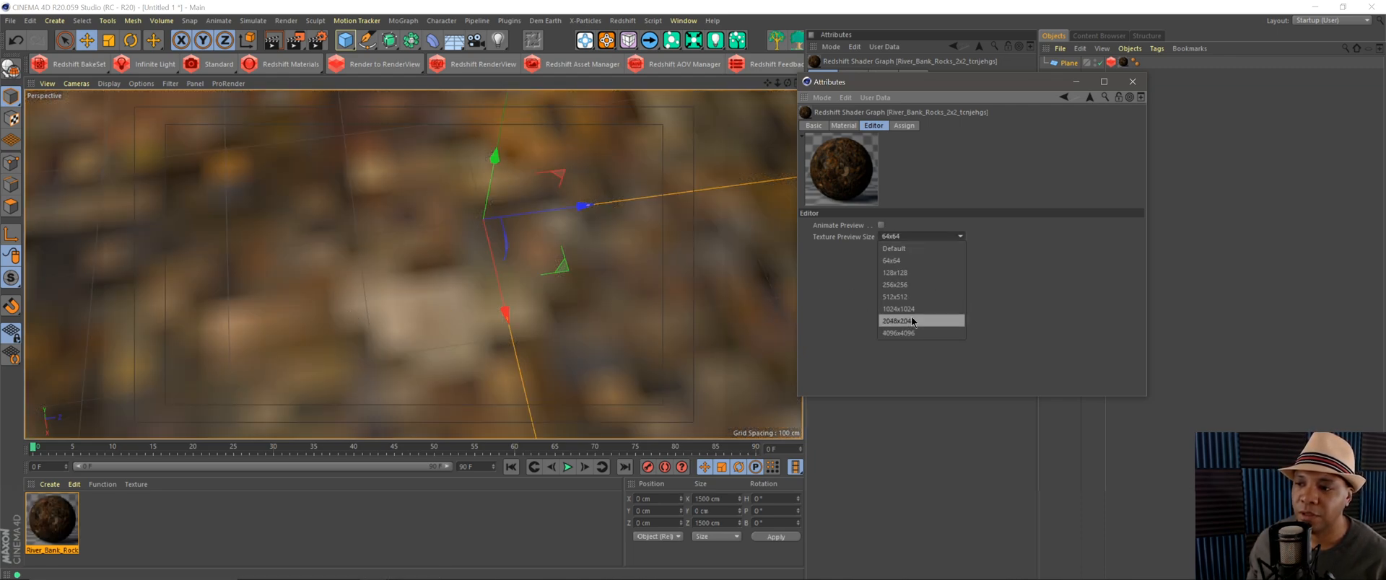
pyautogui.click(896, 320)
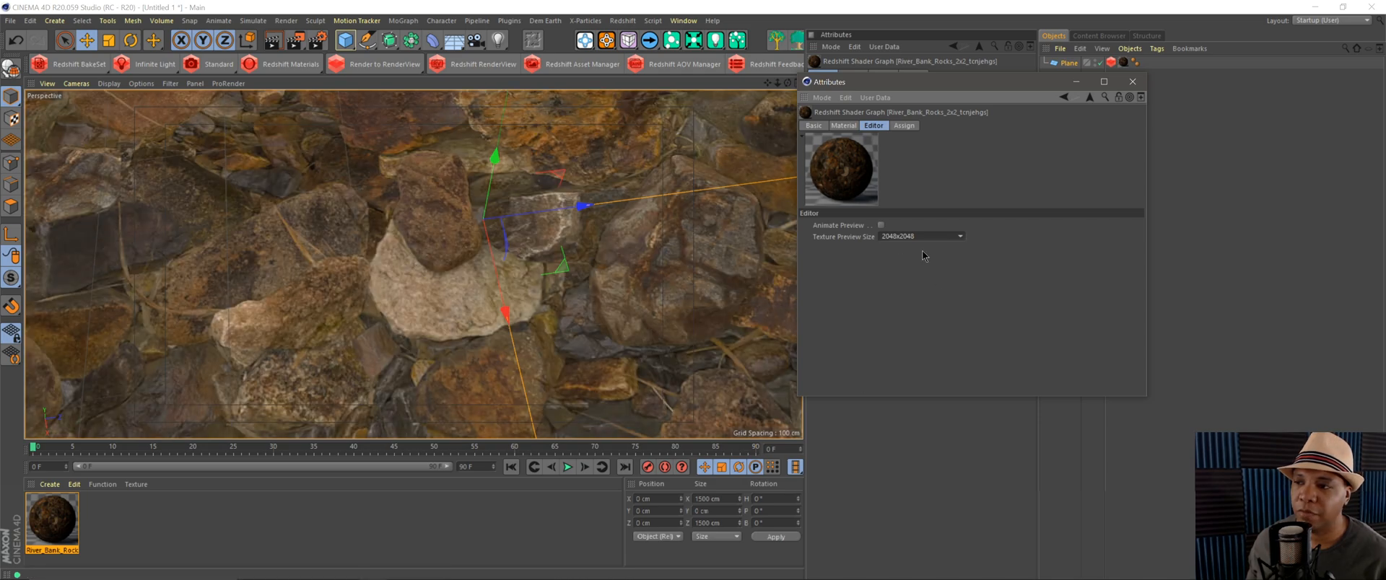
pyautogui.click(920, 236)
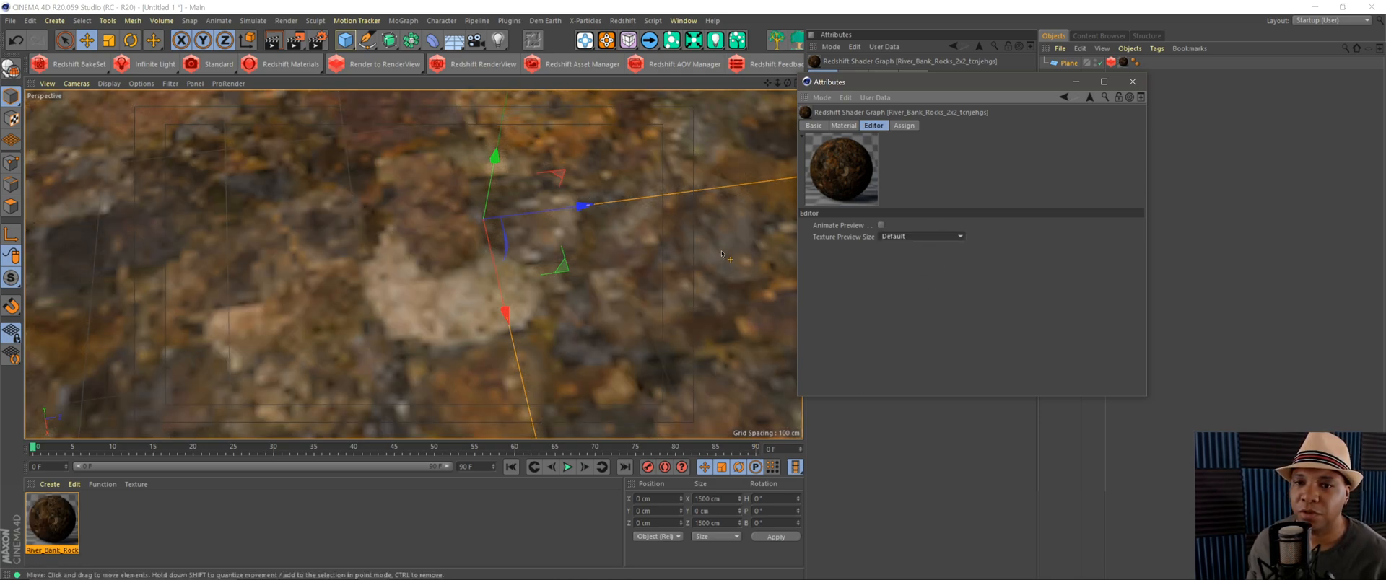
pyautogui.click(921, 236)
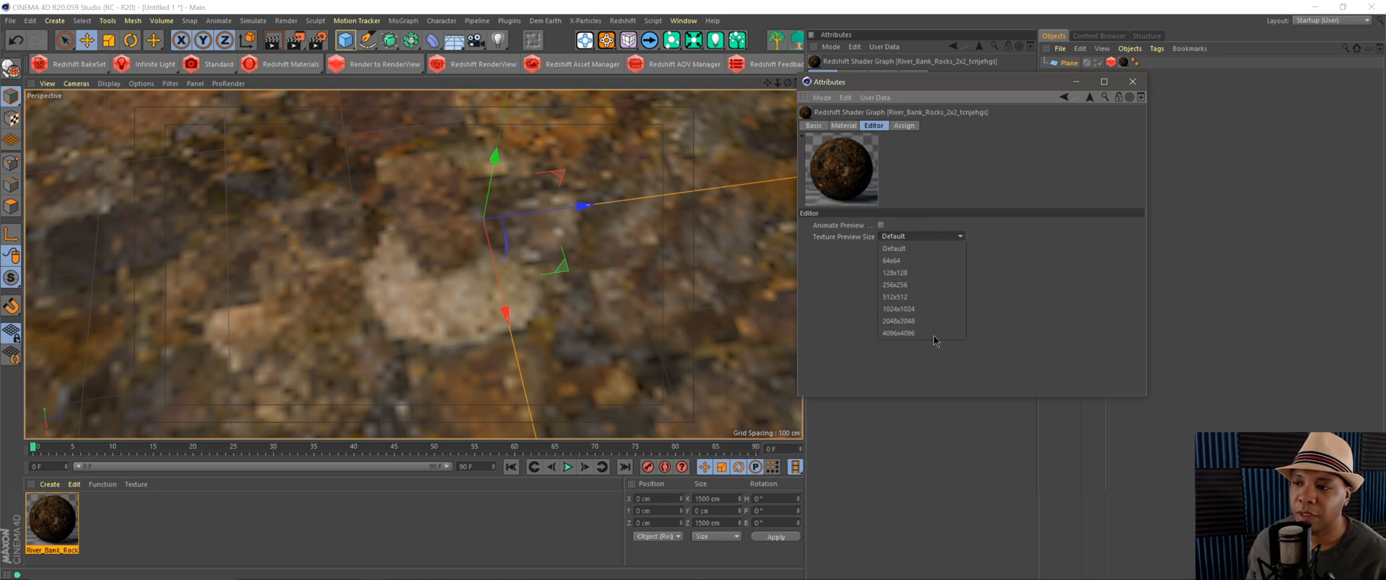
pyautogui.click(898, 333)
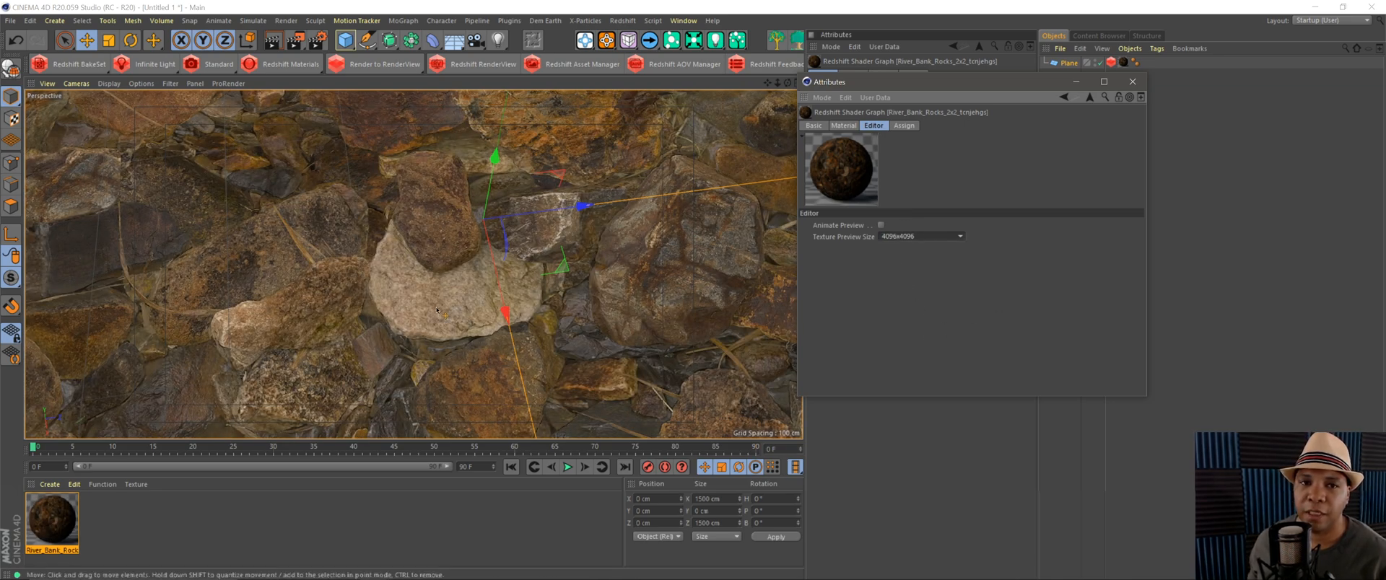